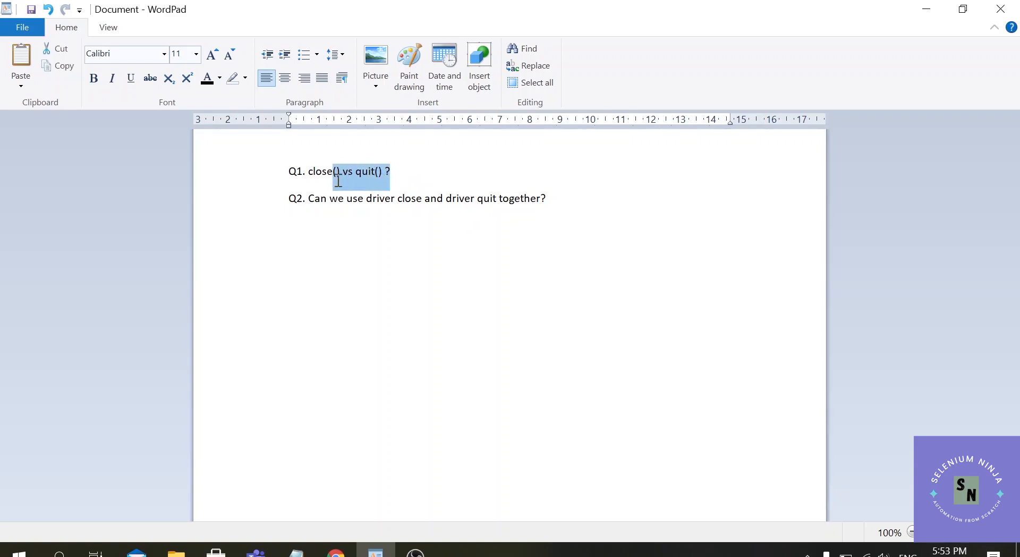
# Place the cursor at the end of the Q1 close() vs quit() line.
pyautogui.click(433, 191)
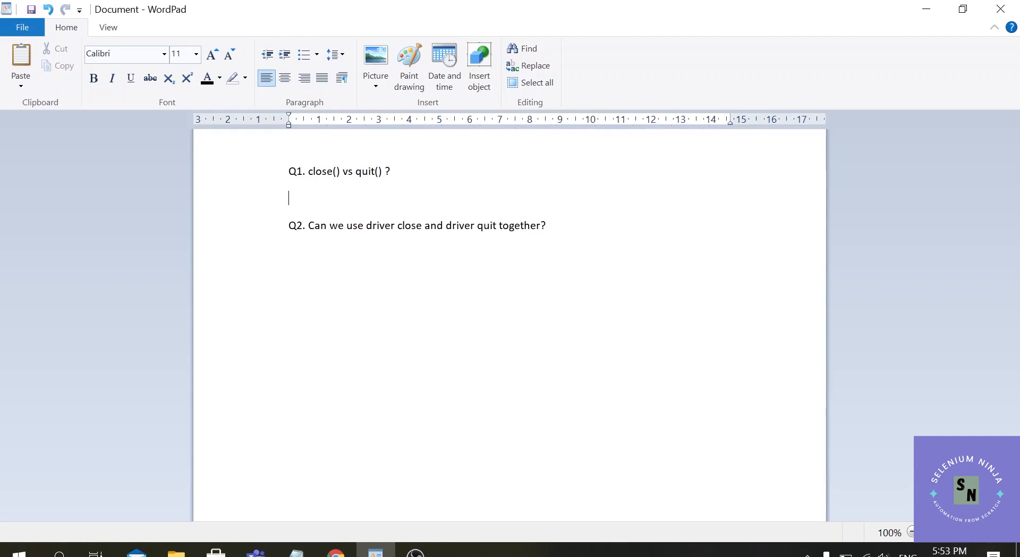
pyautogui.moveTo(433, 192)
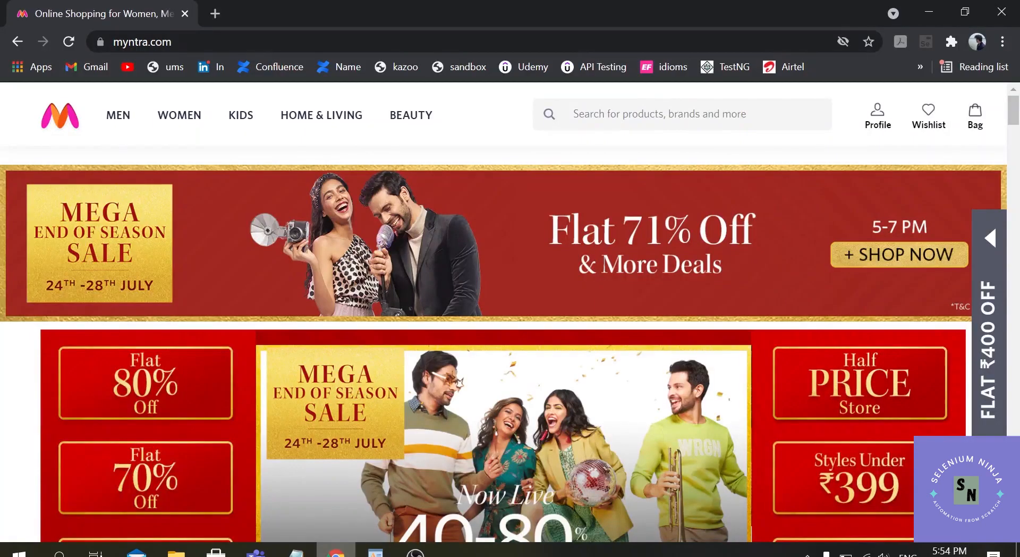
pyautogui.moveTo(488, 114)
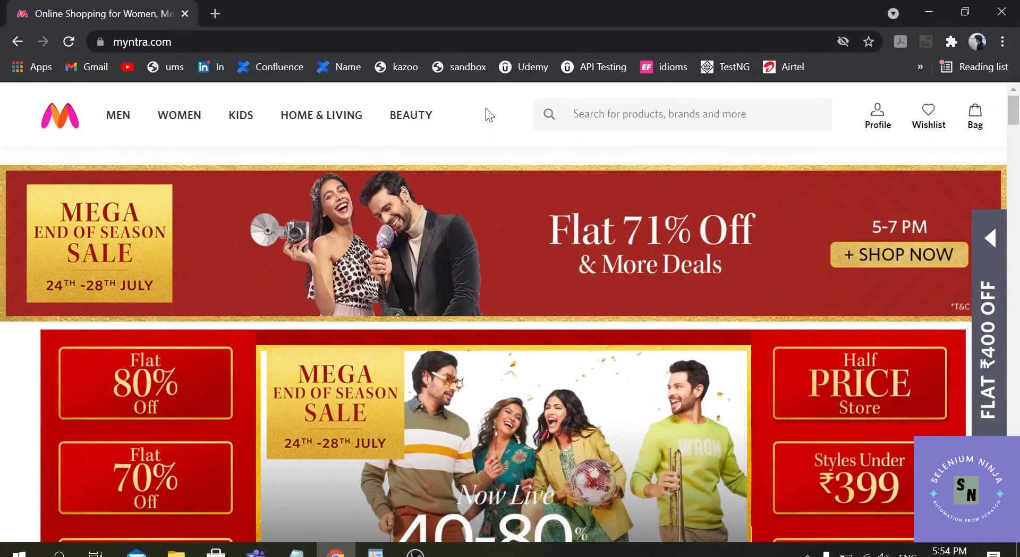
pyautogui.moveTo(104, 29)
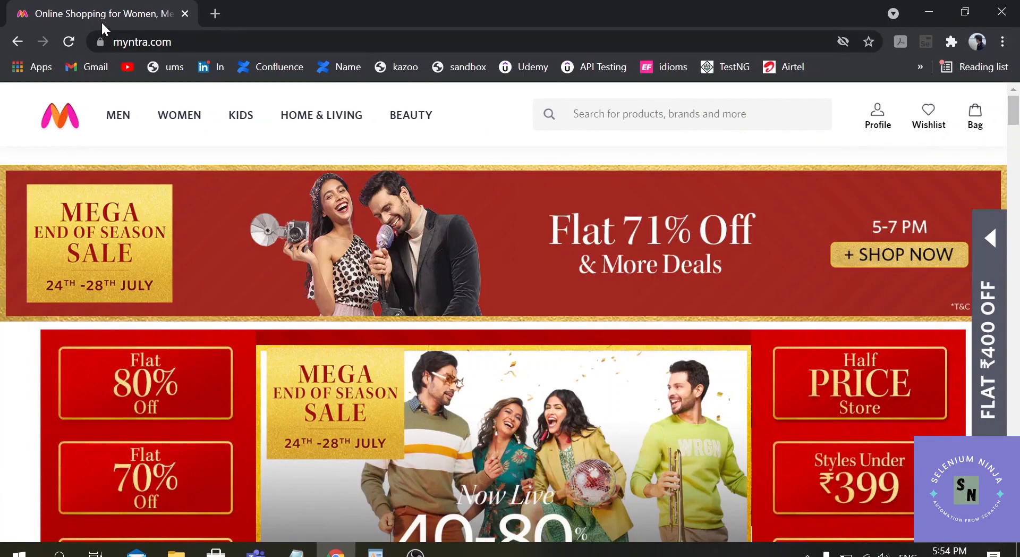
pyautogui.moveTo(105, 13)
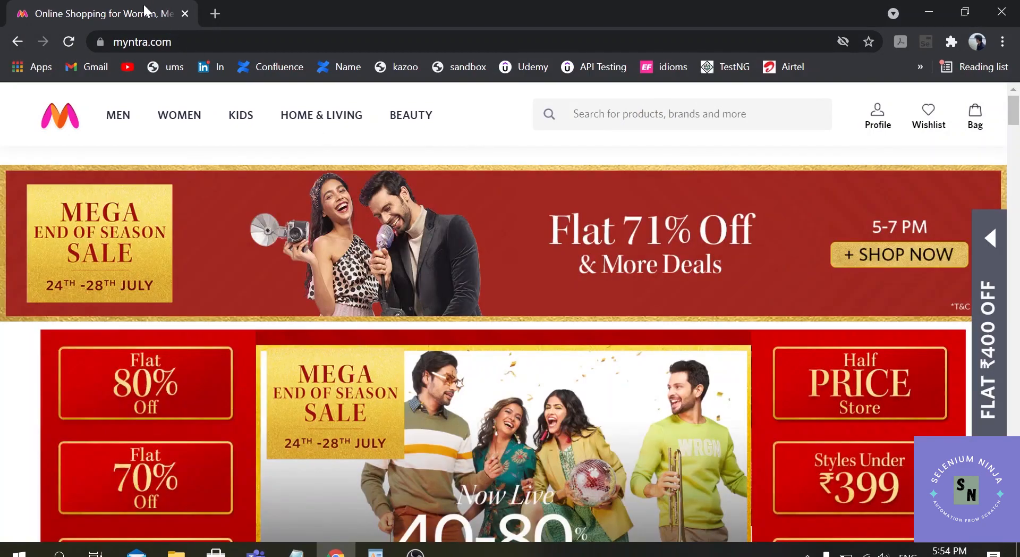
pyautogui.moveTo(292, 20)
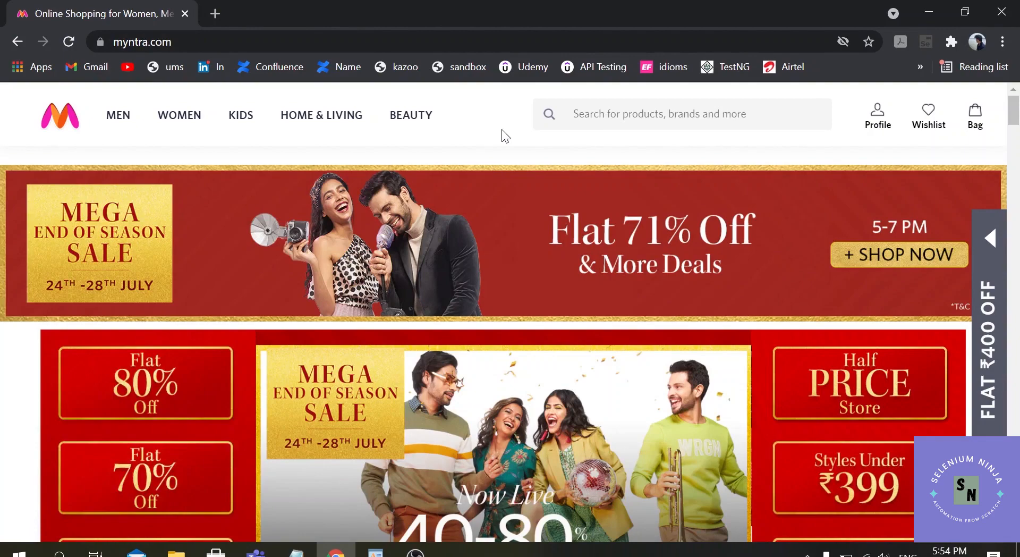
pyautogui.moveTo(198, 34)
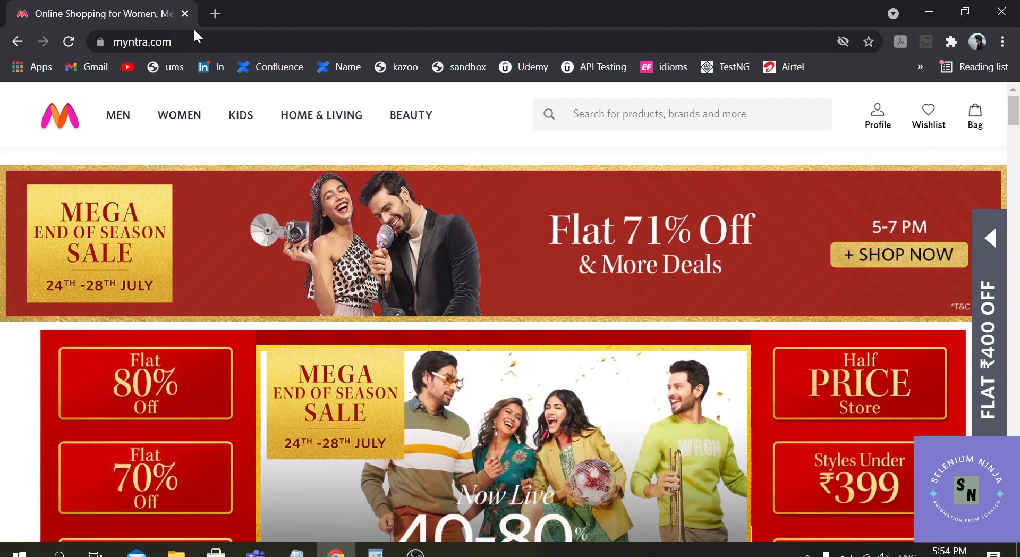
pyautogui.moveTo(505, 128)
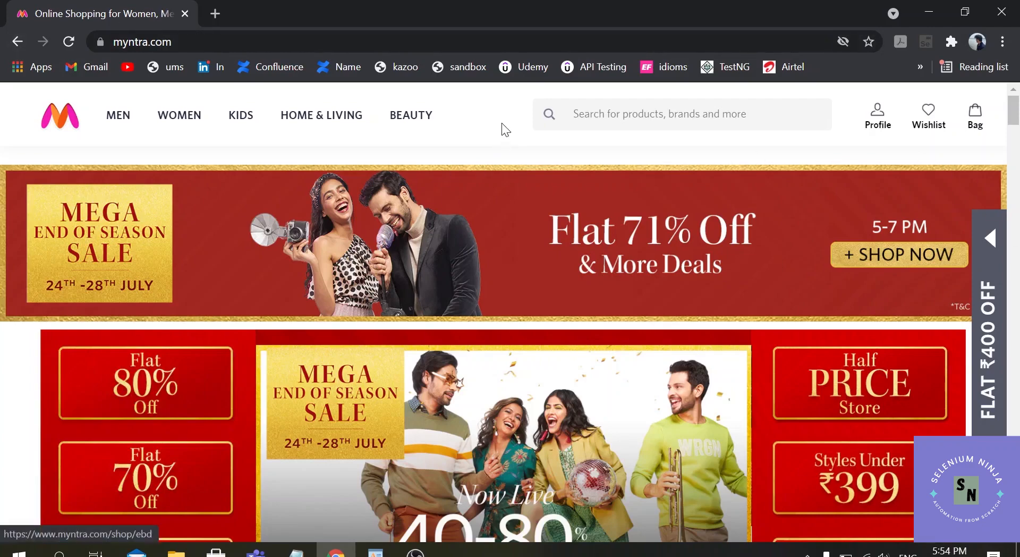
pyautogui.moveTo(450, 118)
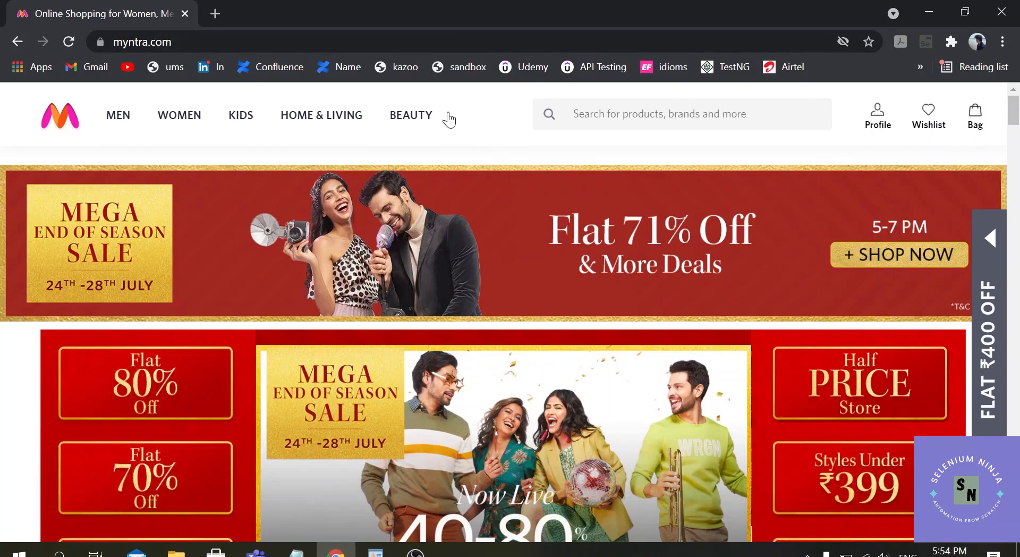
pyautogui.moveTo(488, 137)
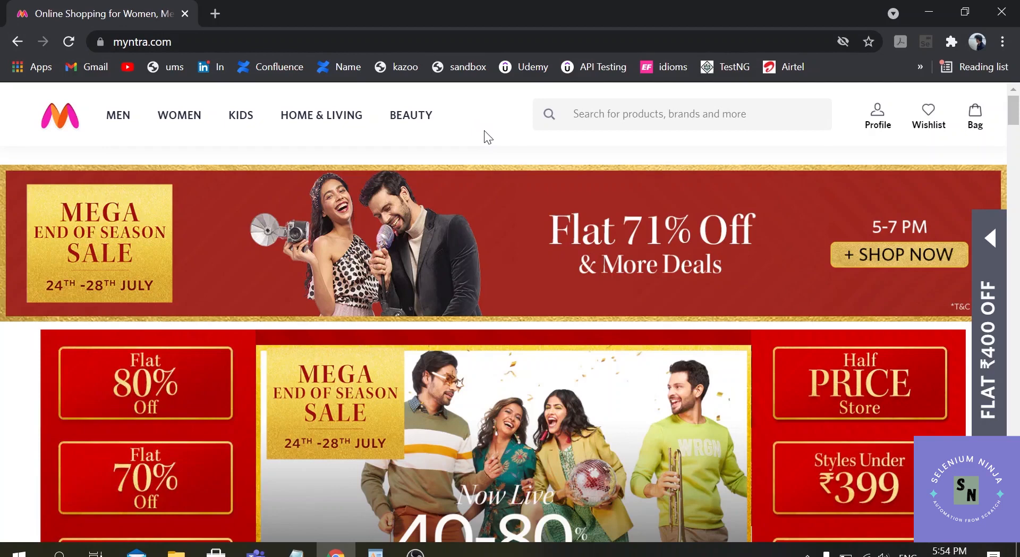
pyautogui.moveTo(486, 139)
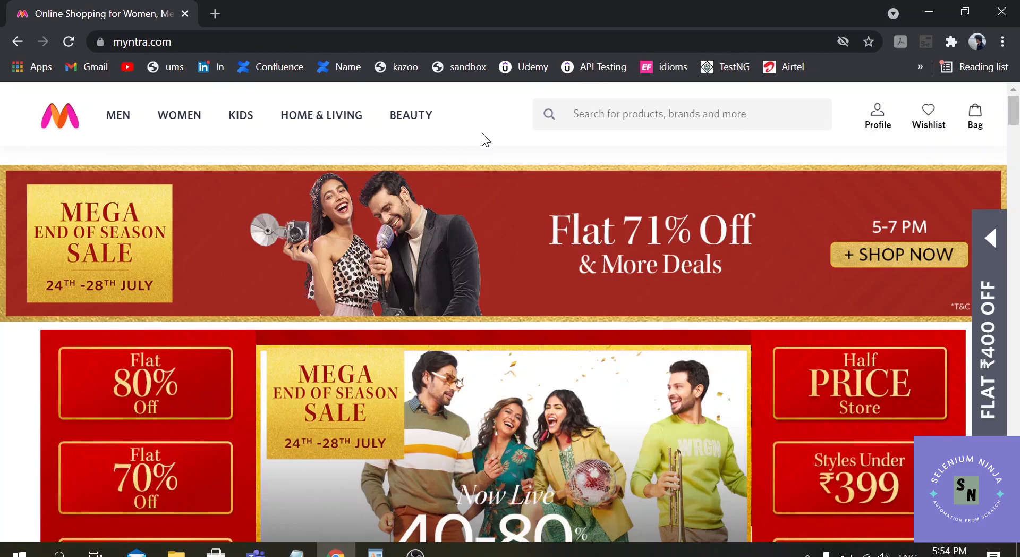
pyautogui.click(375, 554)
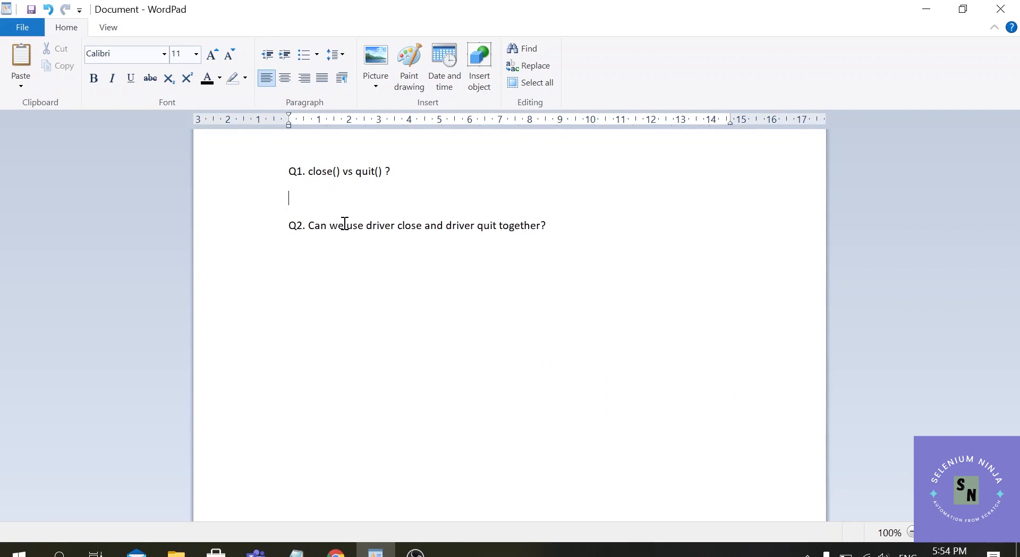
# Write 'driver.close(); // driver is just a webdriver object' on the blank line under Q1.
pyautogui.write('driver.cl')
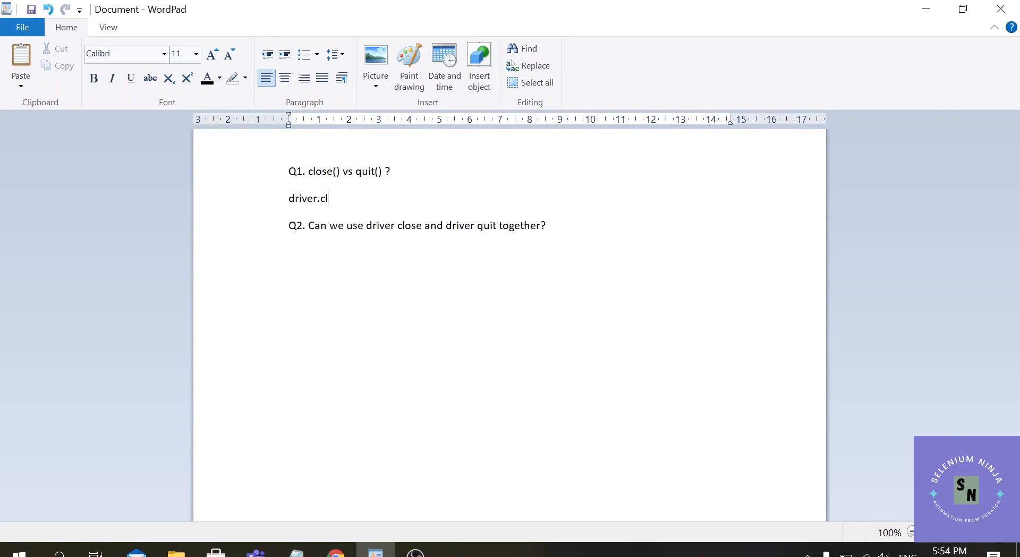
pyautogui.write('ose()')
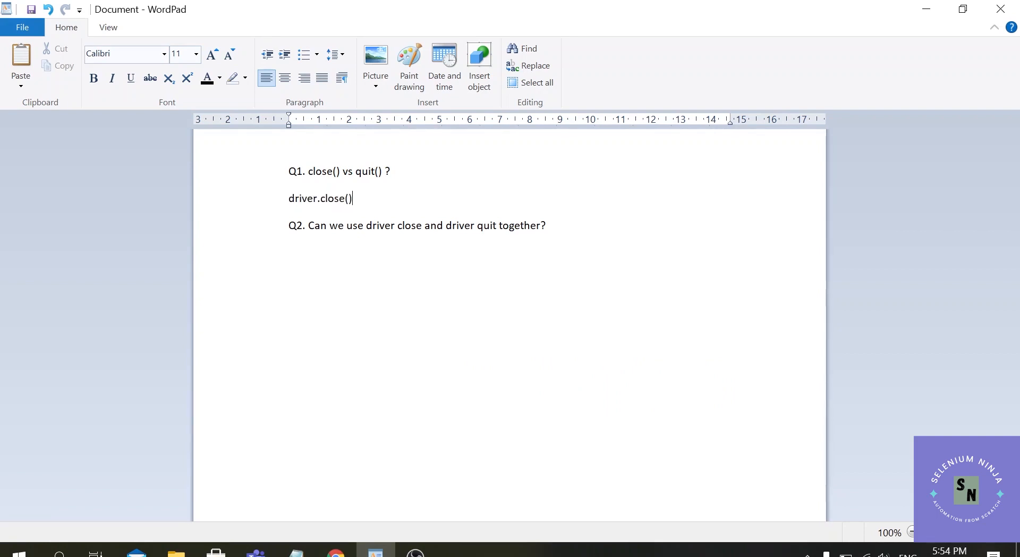
pyautogui.write('; //')
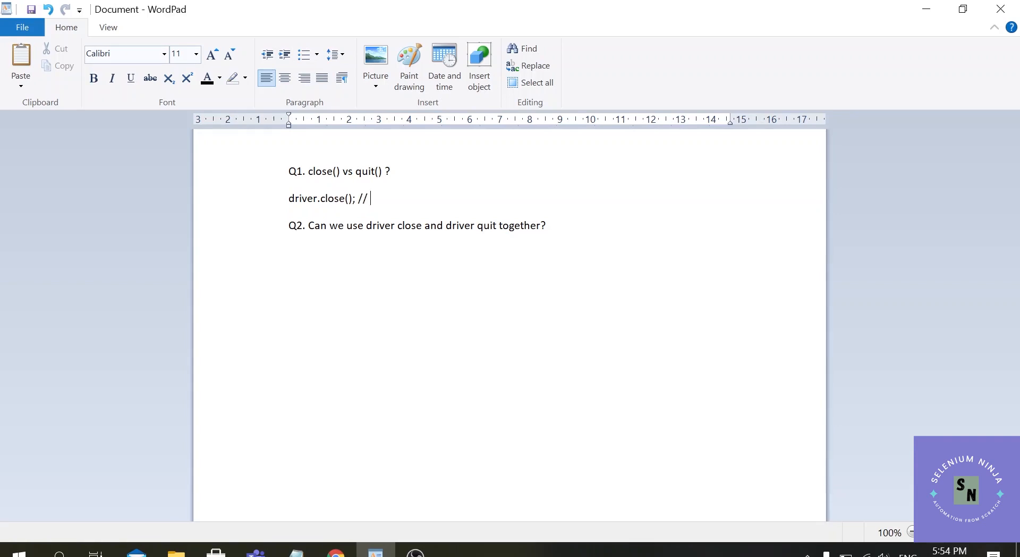
pyautogui.write('driver')
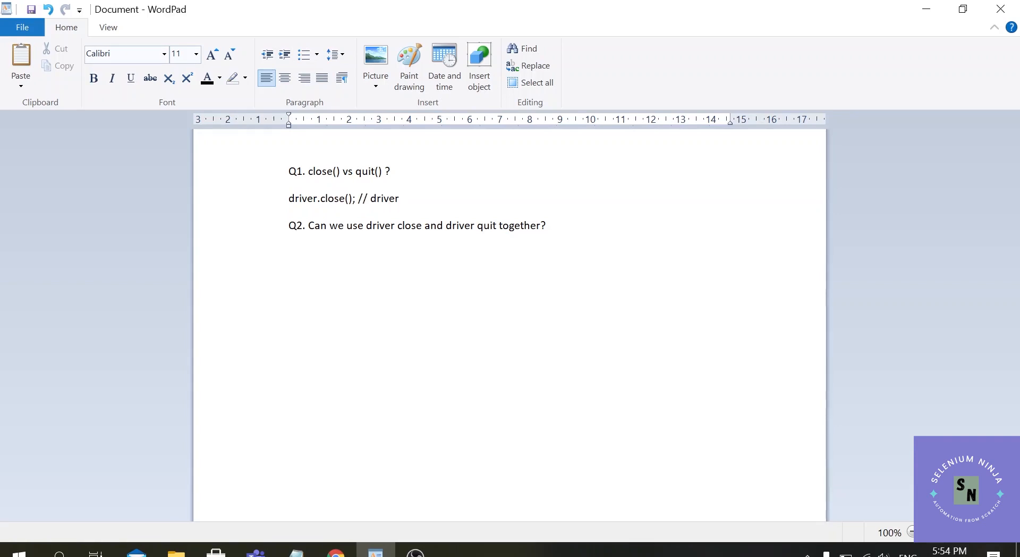
pyautogui.write('is just a')
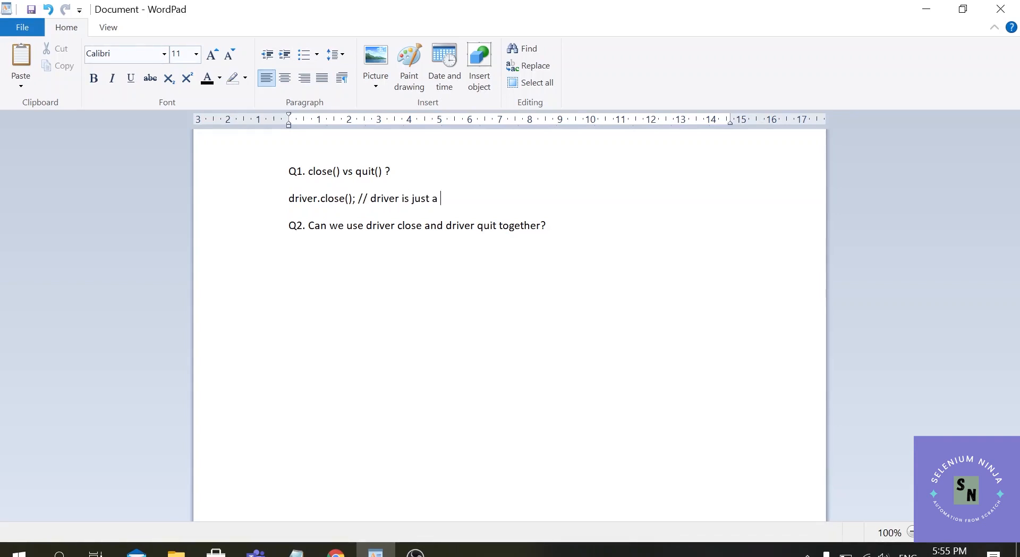
pyautogui.write('webdriver ob')
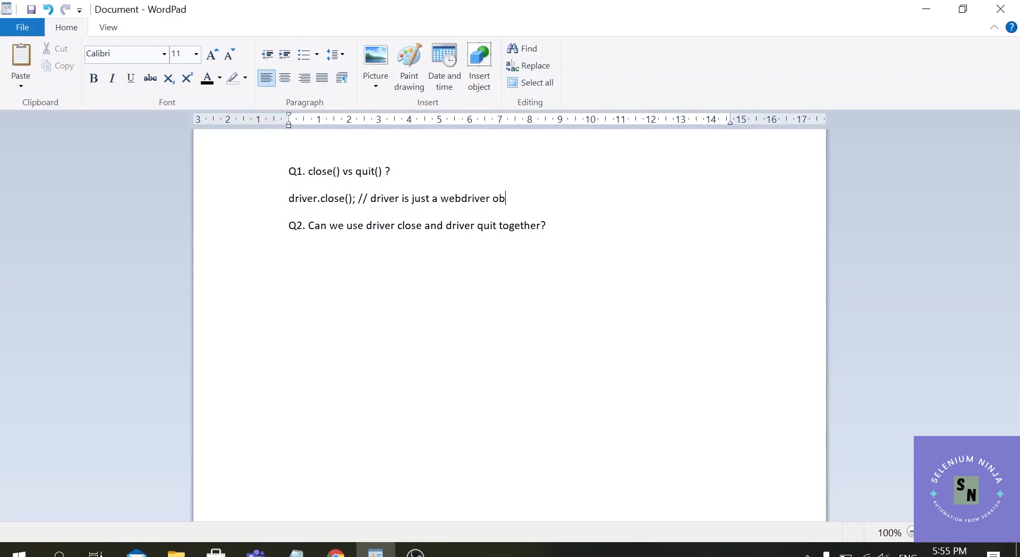
pyautogui.write('ject')
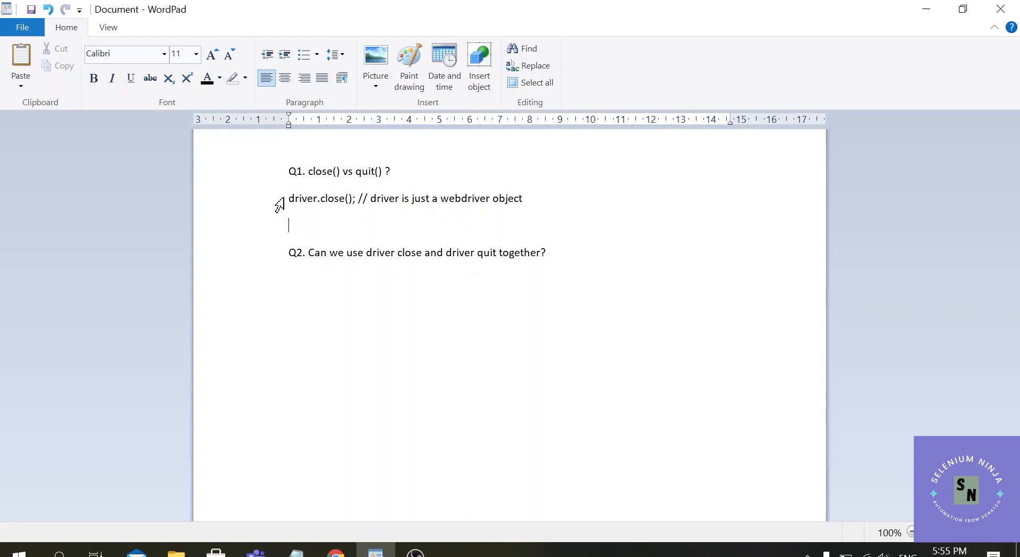
pyautogui.doubleClick(320, 198)
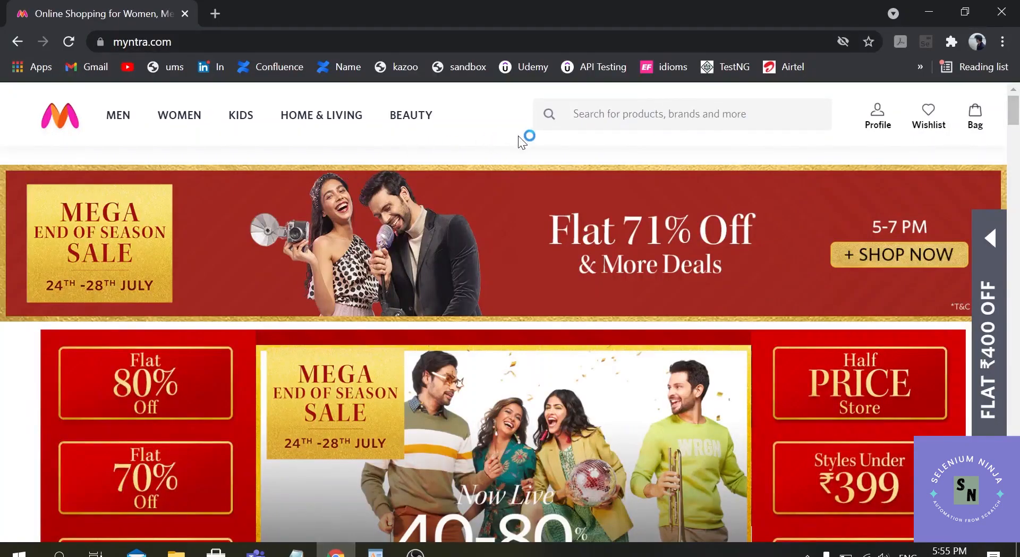
pyautogui.moveTo(202, 17)
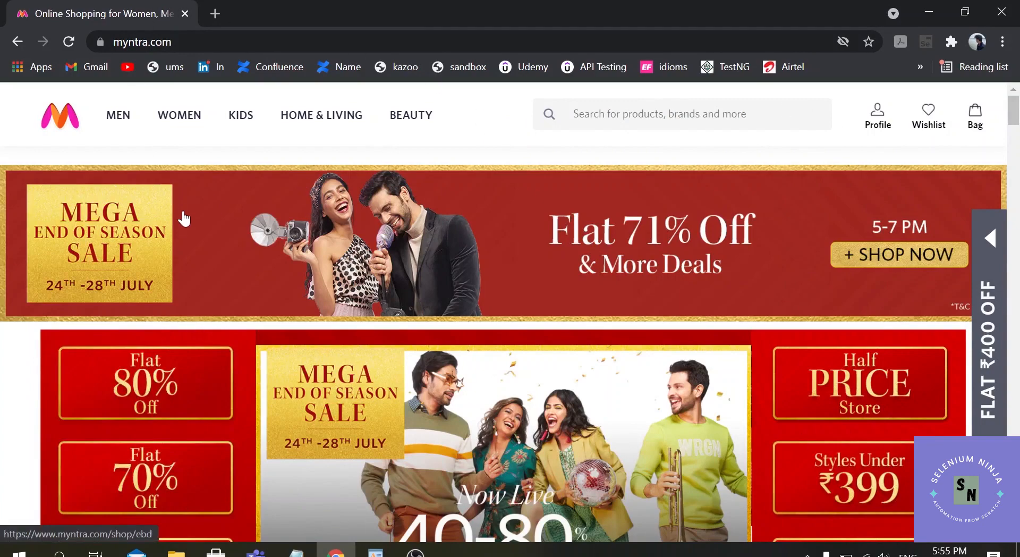
pyautogui.moveTo(155, 146)
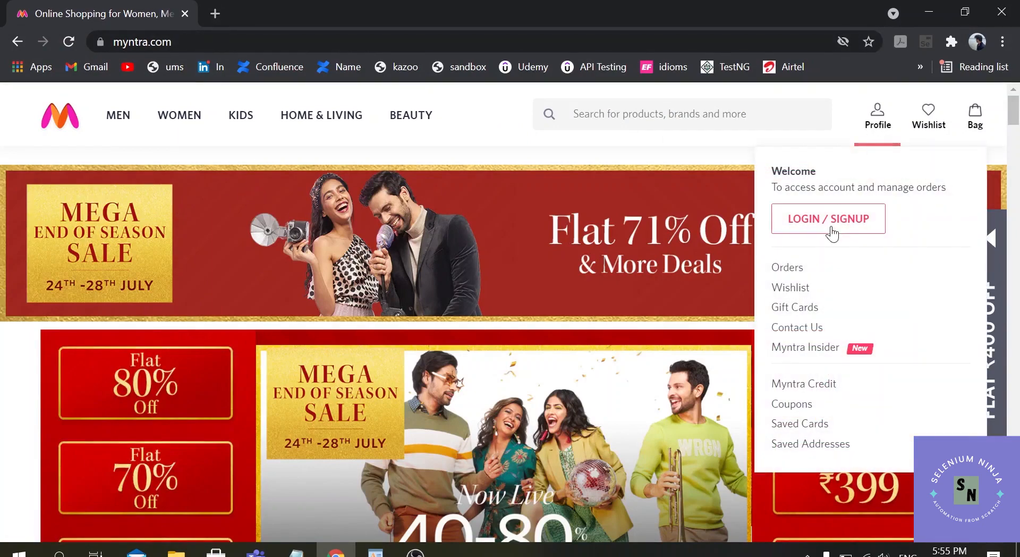
# Open Myntra's Login or Signup page in a second Chrome tab and view it.
pyautogui.click(828, 218)
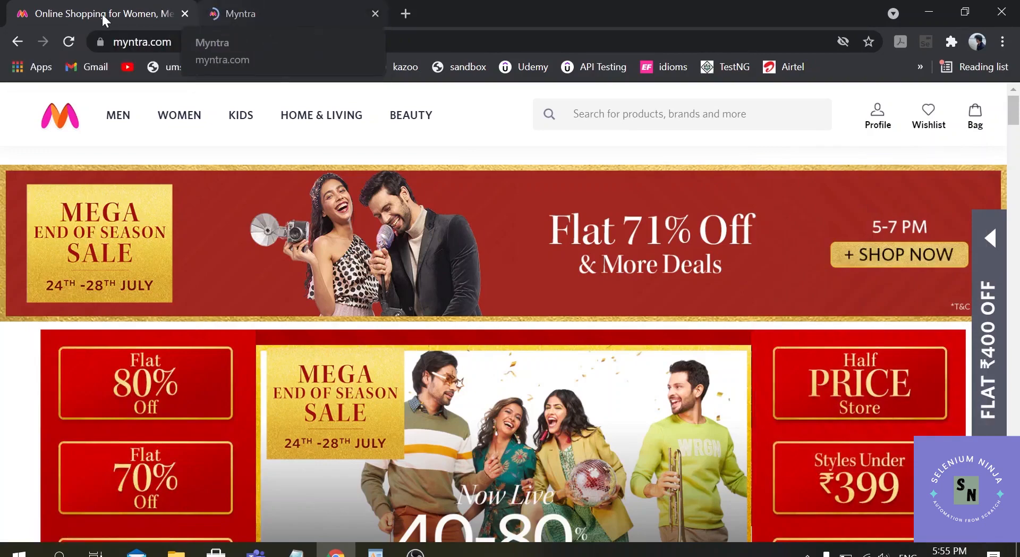
pyautogui.moveTo(254, 15)
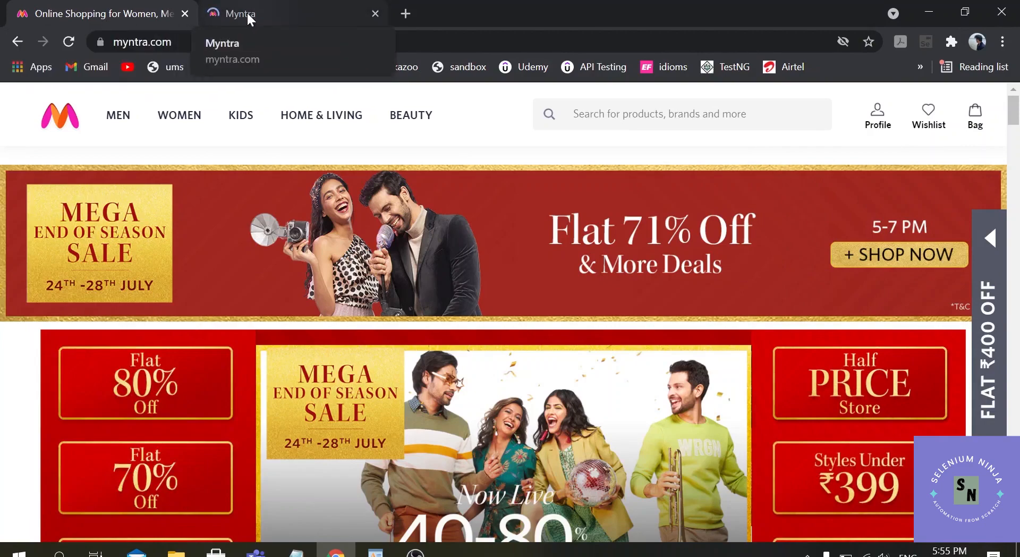
pyautogui.click(878, 114)
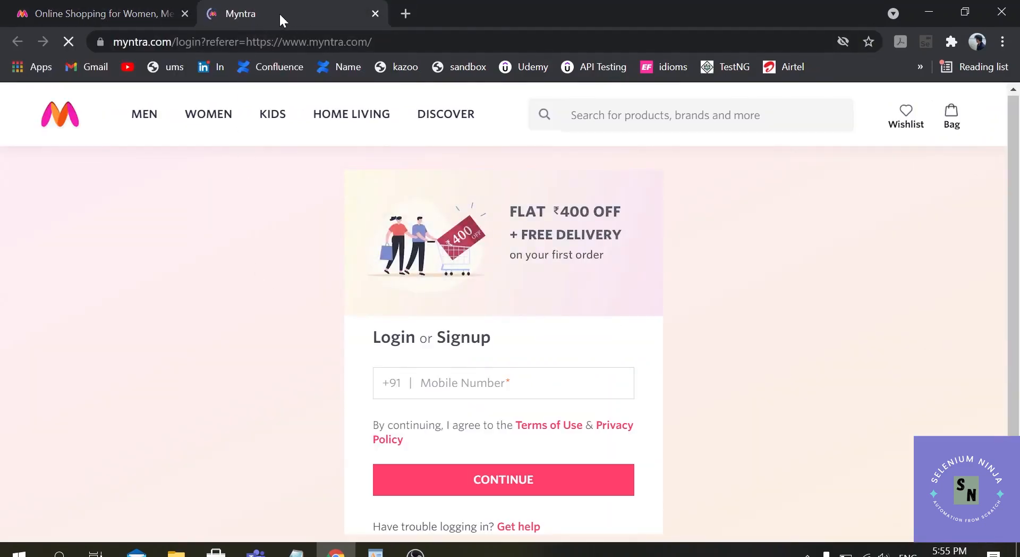
pyautogui.moveTo(911, 362)
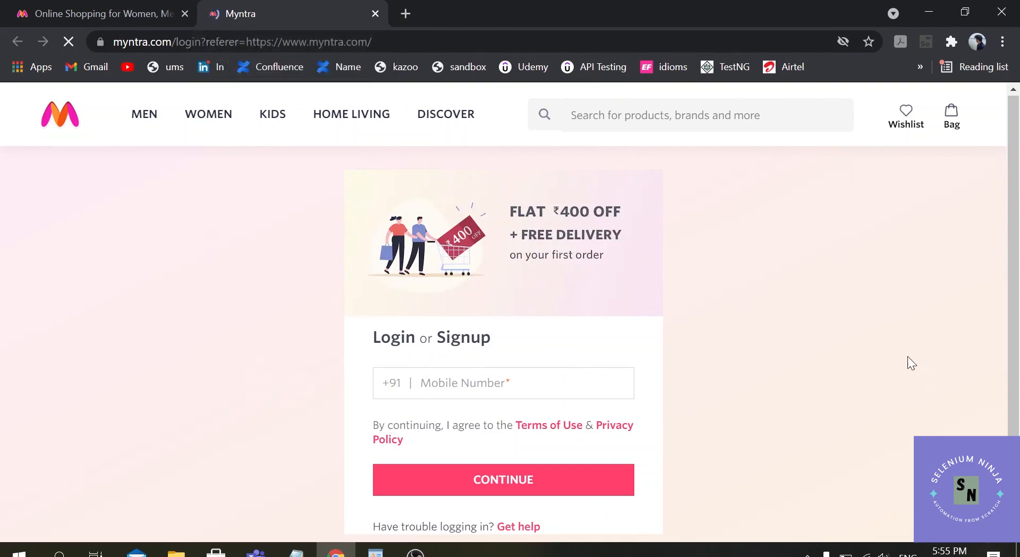
pyautogui.moveTo(246, 359)
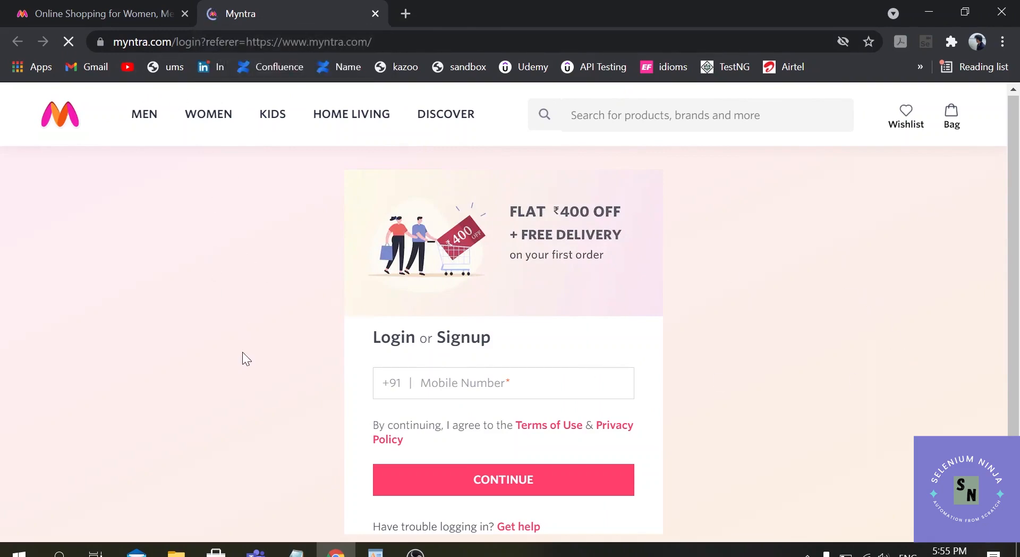
pyautogui.click(98, 13)
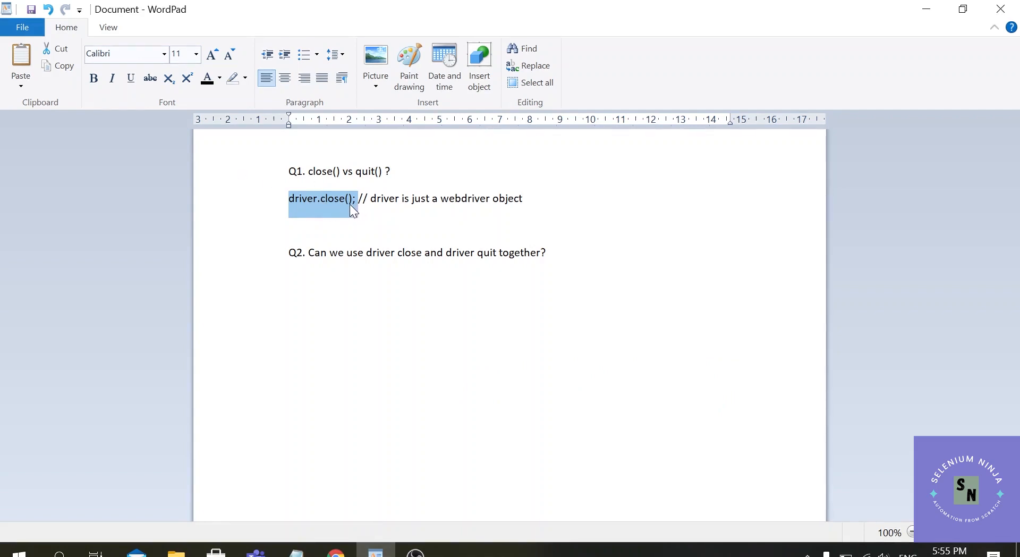
pyautogui.moveTo(357, 214)
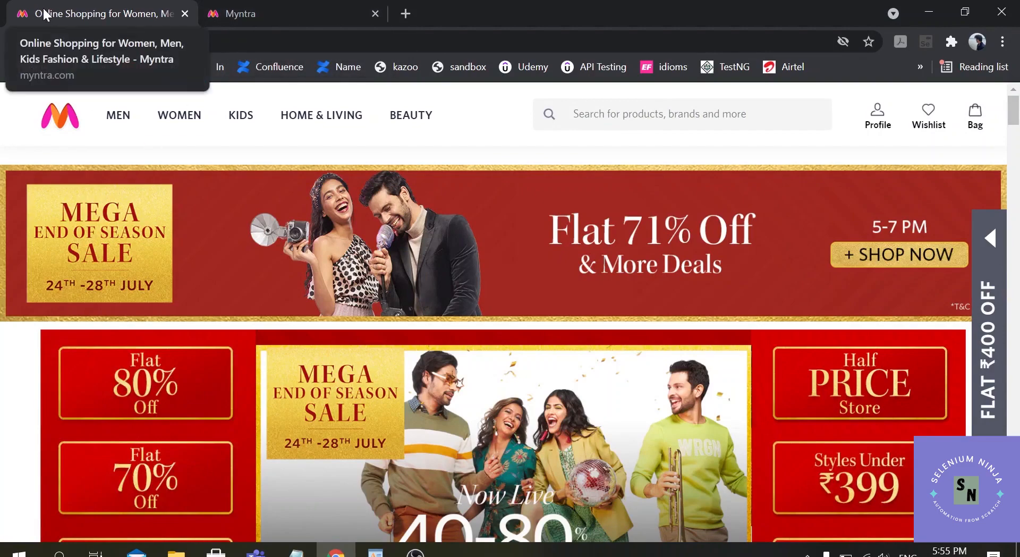
pyautogui.moveTo(6, 18)
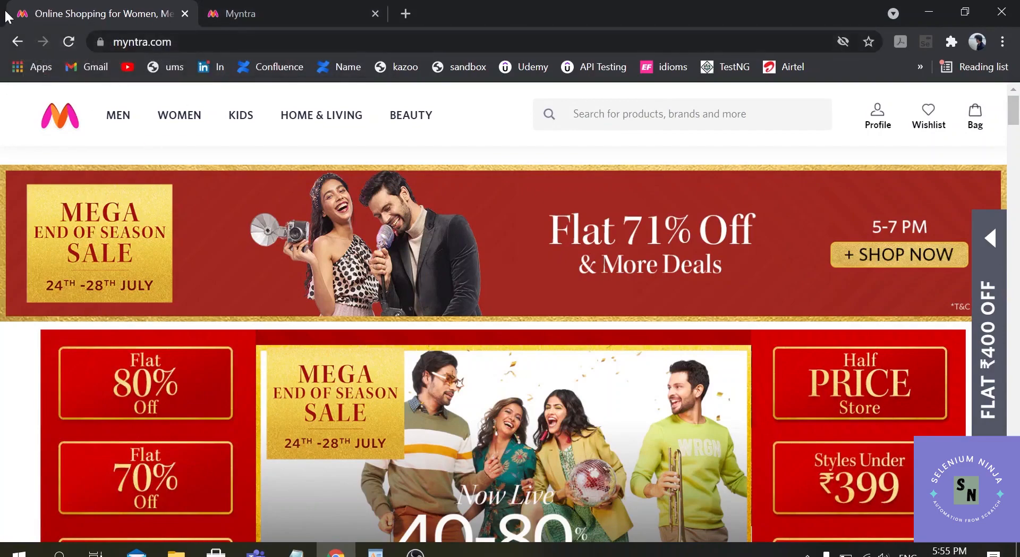
pyautogui.moveTo(288, 502)
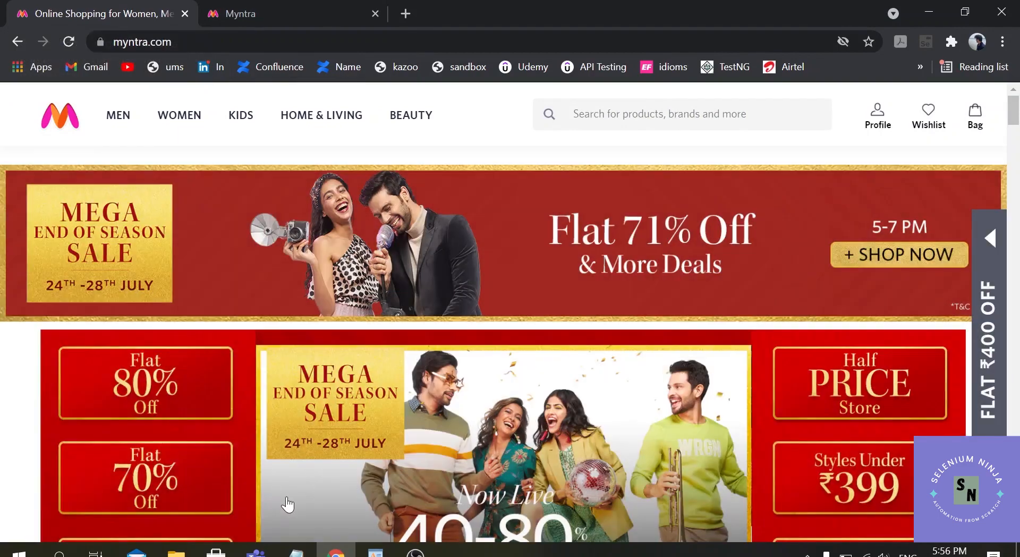
pyautogui.moveTo(203, 55)
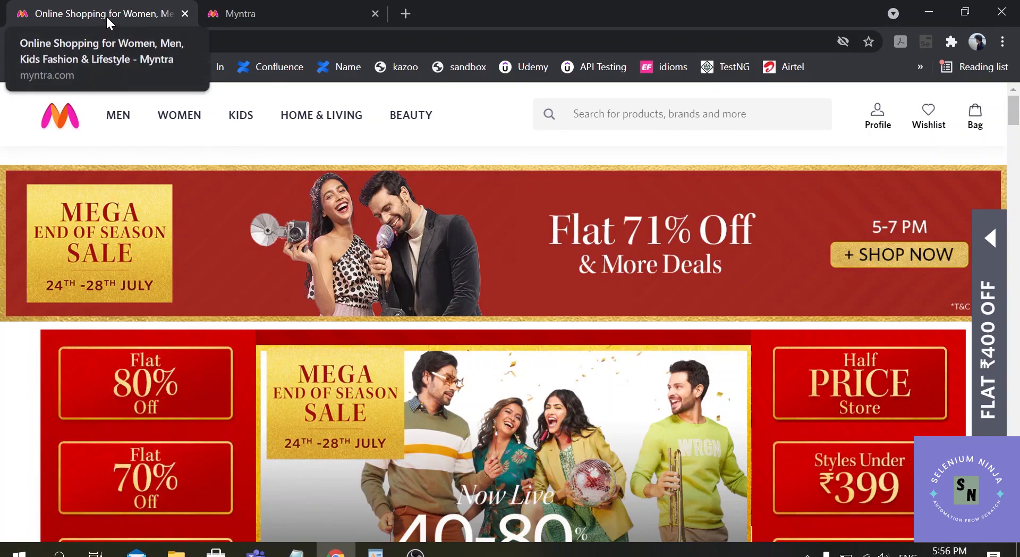
pyautogui.moveTo(116, 22)
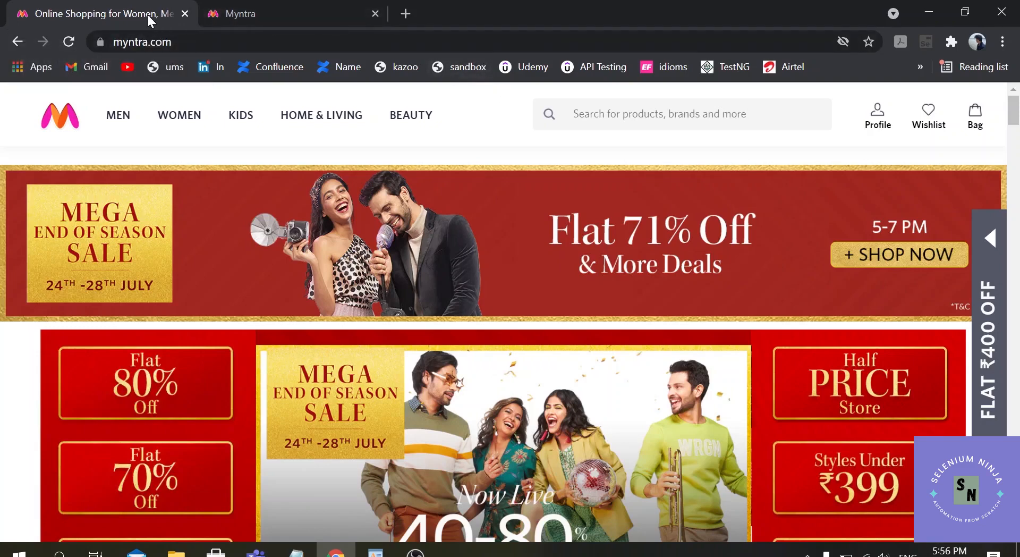
pyautogui.moveTo(267, 13)
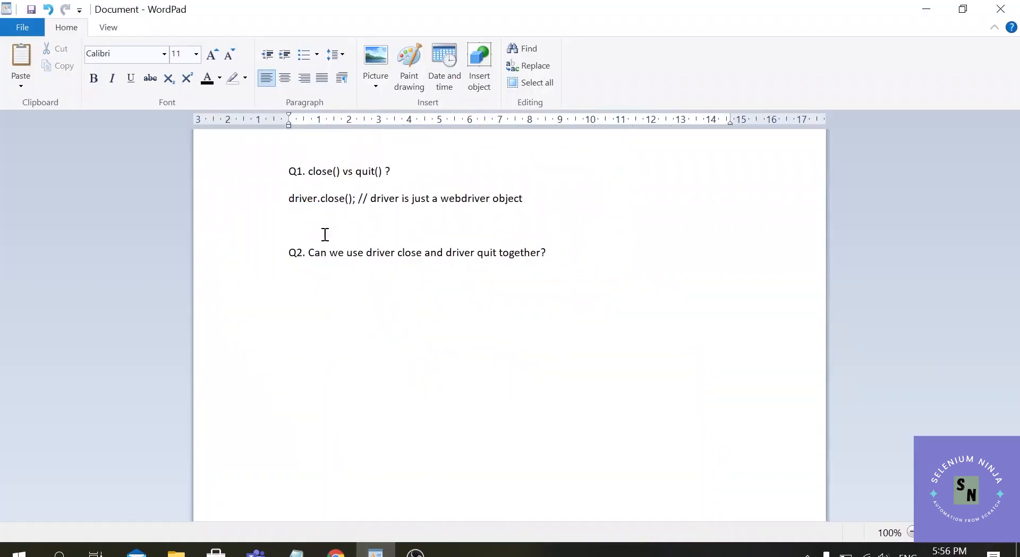
# Add 'driver.quit();' below the close() note, highlight quit();, and dismiss the notification.
pyautogui.write('driver.qu')
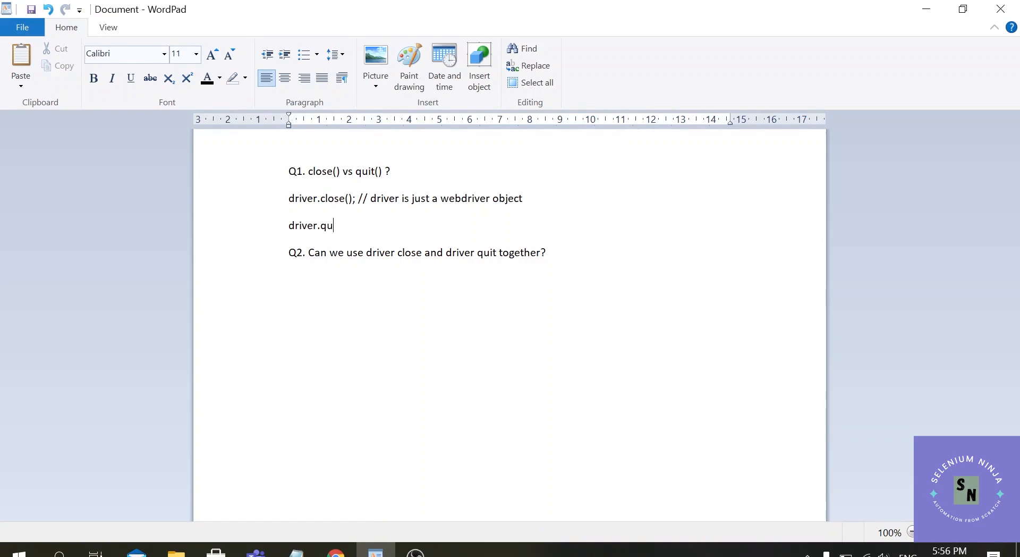
pyautogui.write('it();')
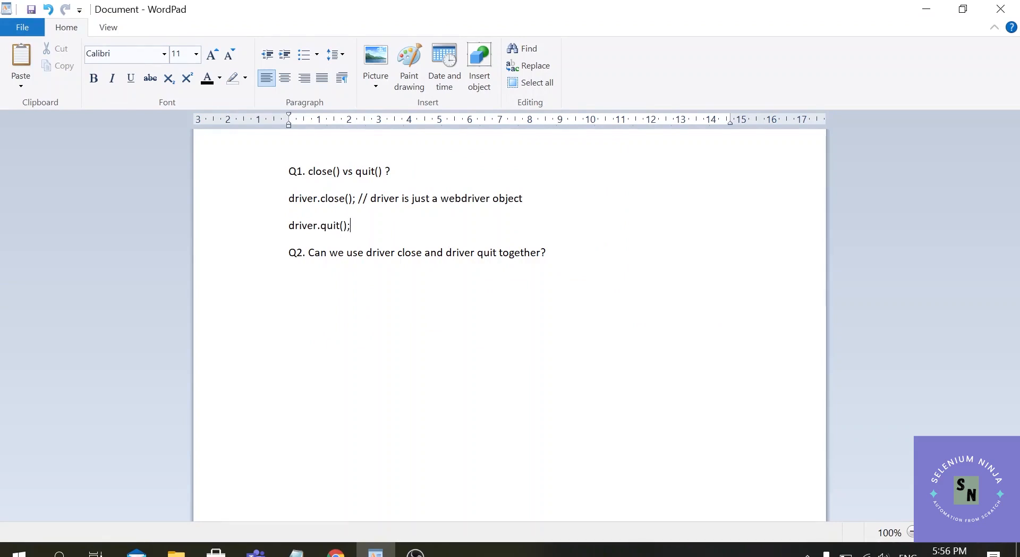
pyautogui.doubleClick(302, 225)
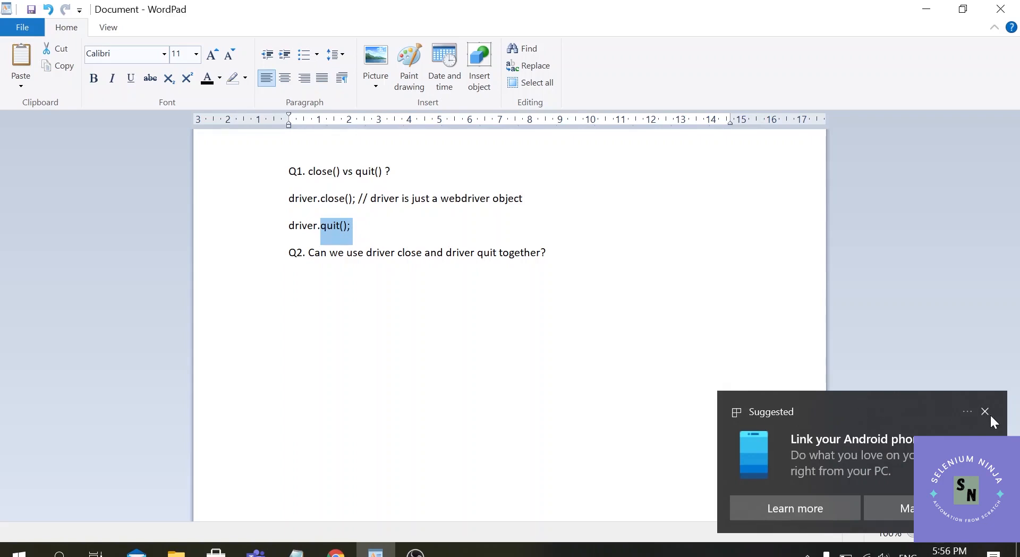
pyautogui.click(985, 411)
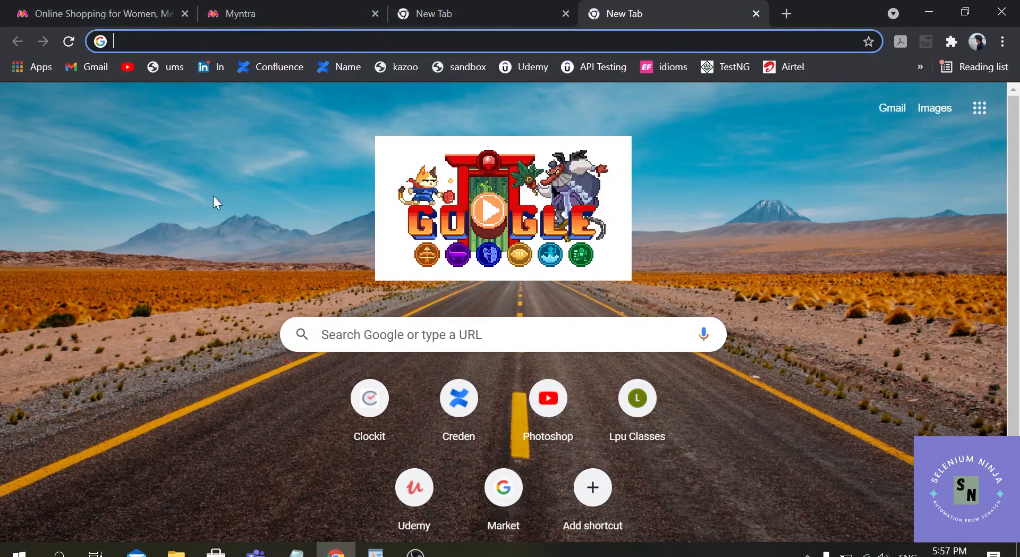
pyautogui.moveTo(270, 20)
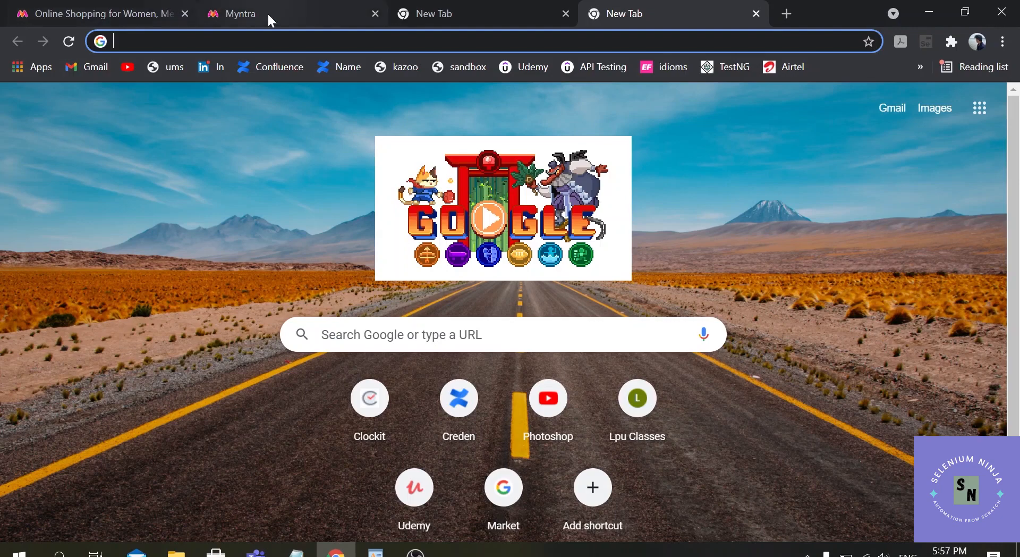
pyautogui.moveTo(732, 189)
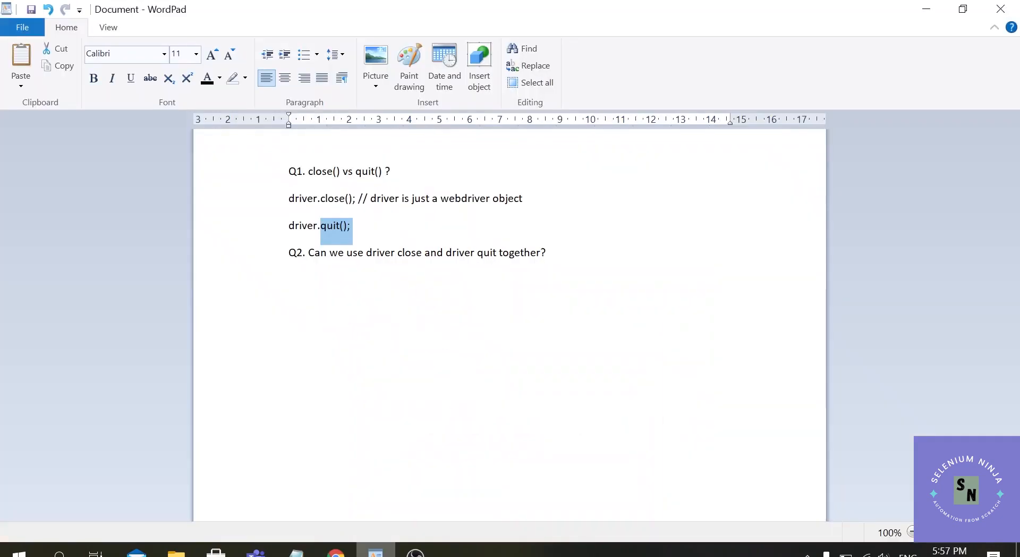
pyautogui.click(355, 225)
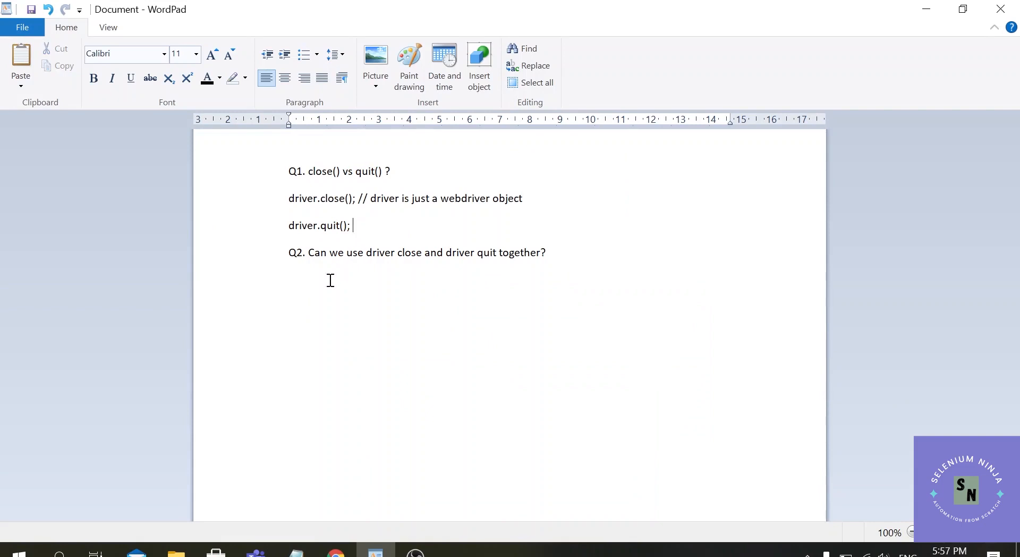
pyautogui.moveTo(512, 281)
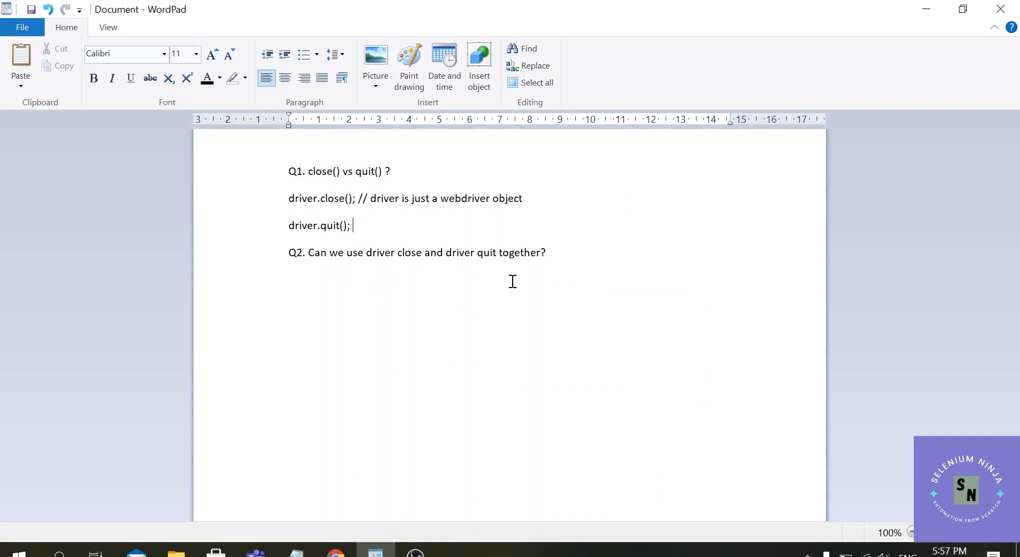
pyautogui.moveTo(517, 321)
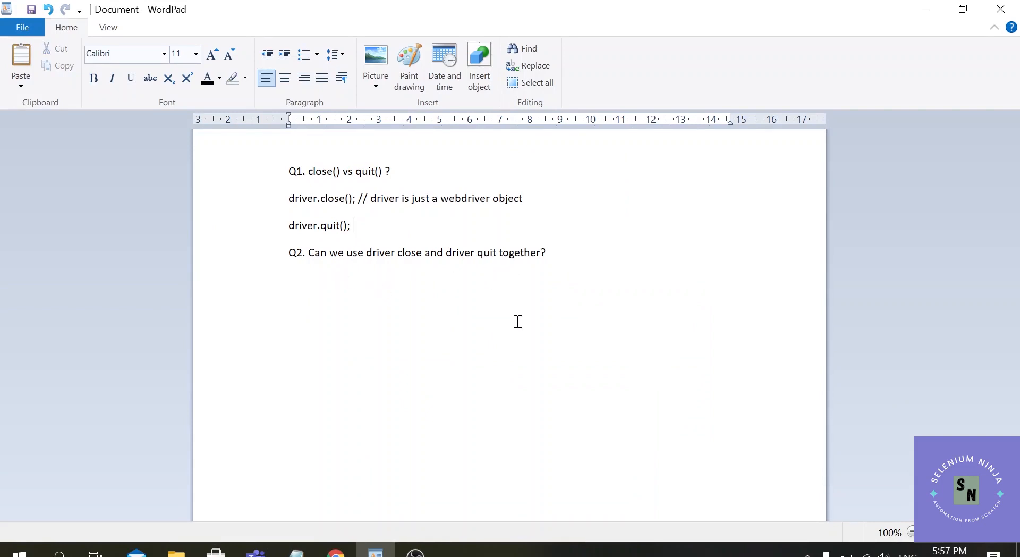
pyautogui.moveTo(489, 316)
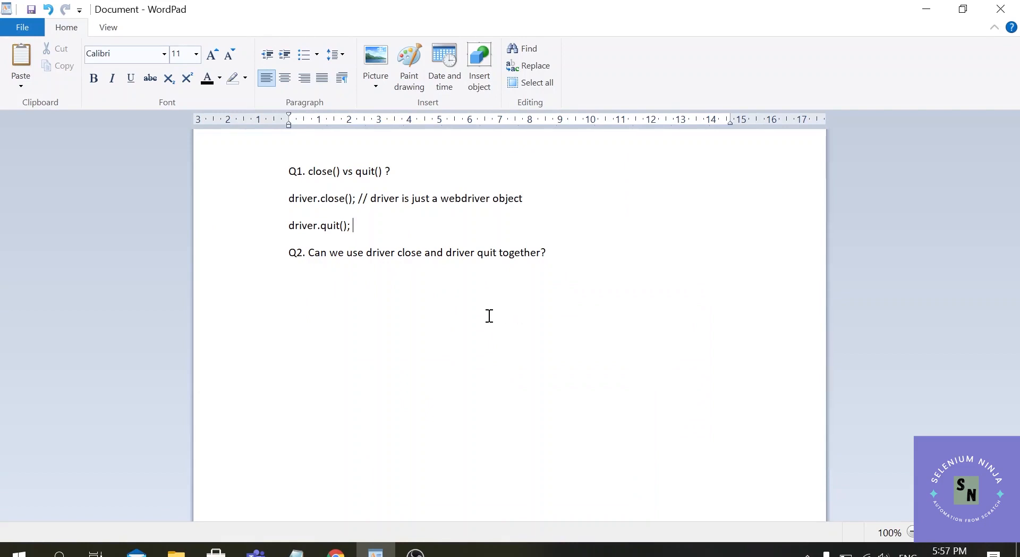
pyautogui.moveTo(556, 319)
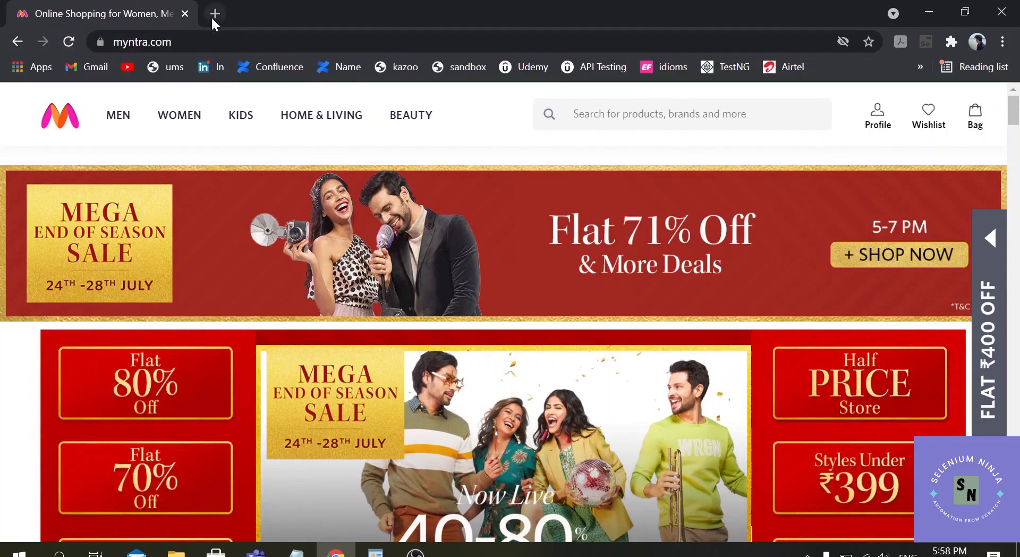
# Open a blank Chrome tab, then return to WordPad with the cursor after driver.quit();.
pyautogui.click(214, 13)
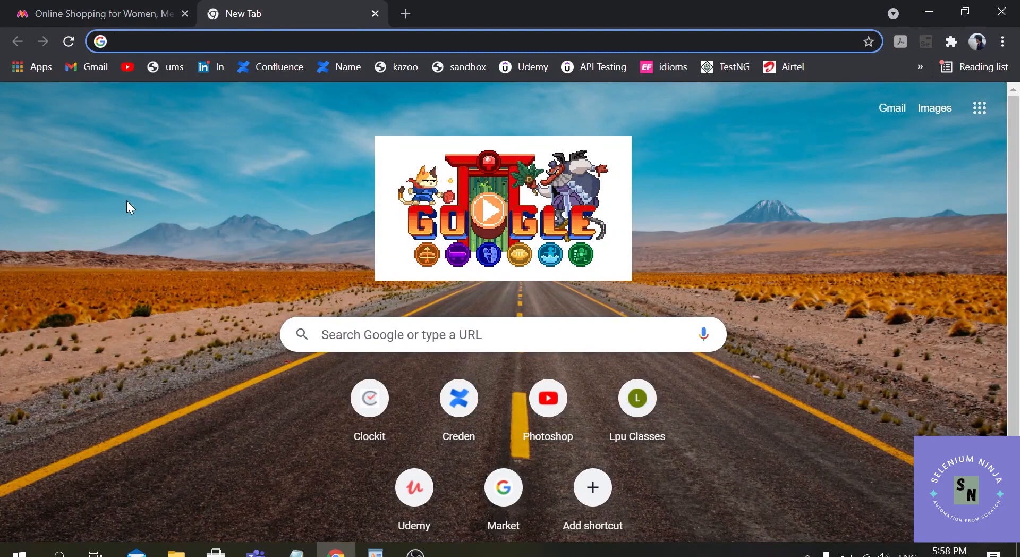
pyautogui.moveTo(101, 13)
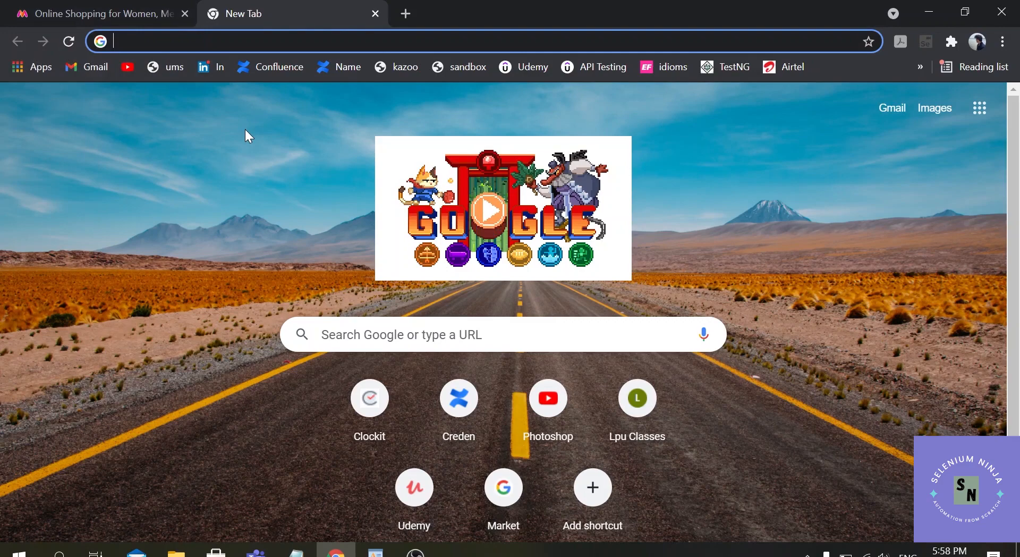
pyautogui.moveTo(366, 548)
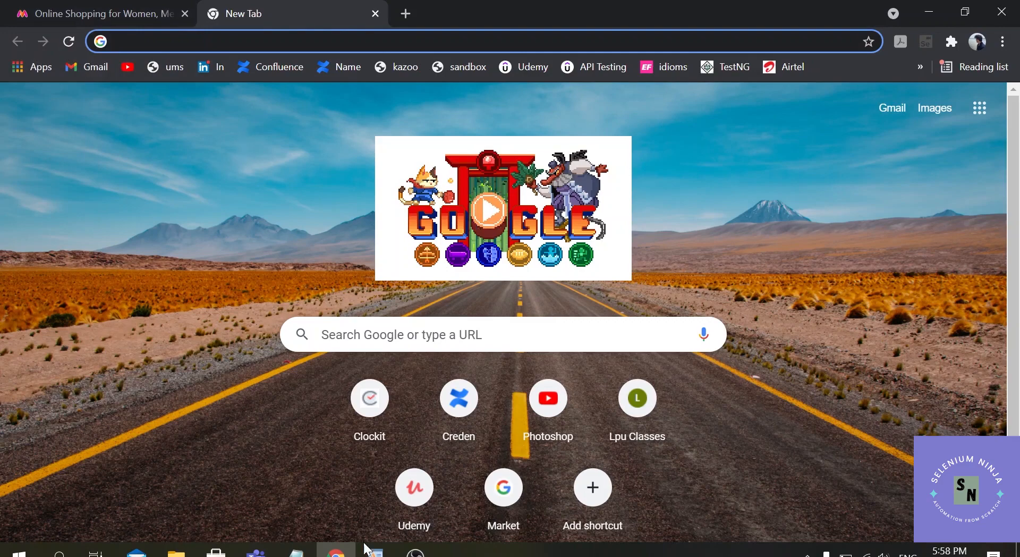
pyautogui.click(373, 552)
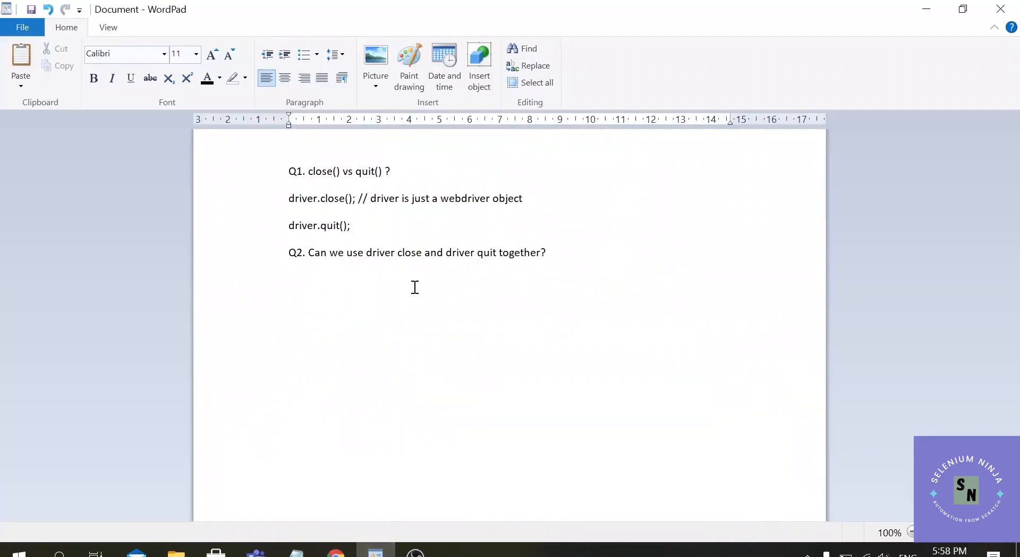
pyautogui.click(353, 225)
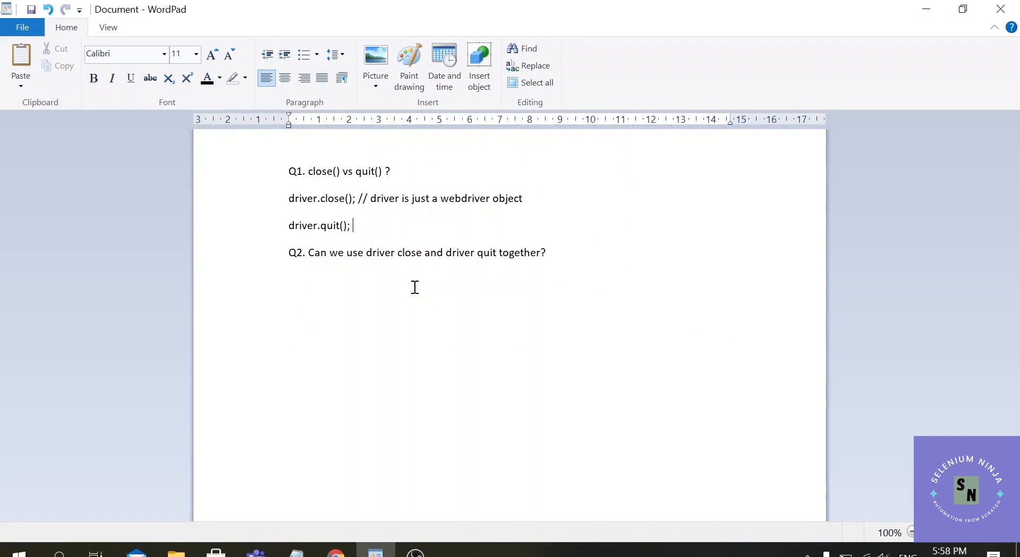